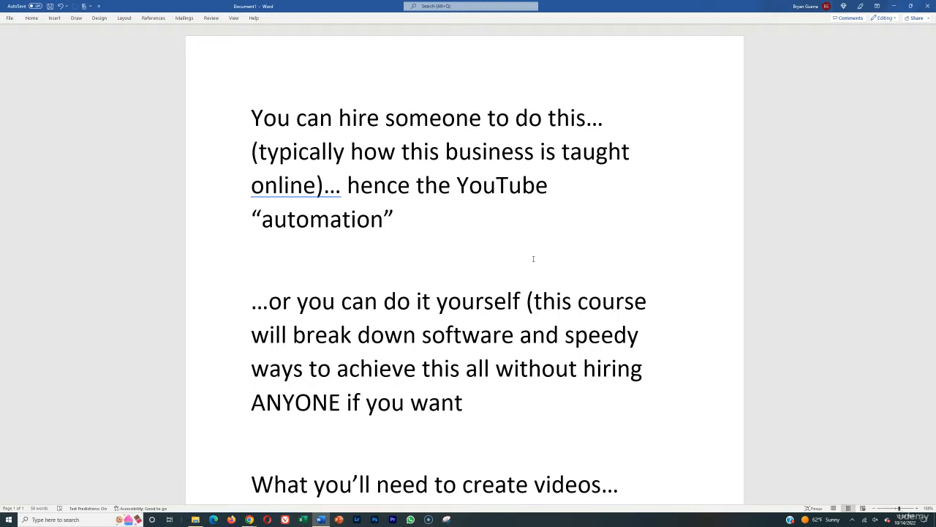
{"action": "mouse_move", "coordinate": [465, 246]}
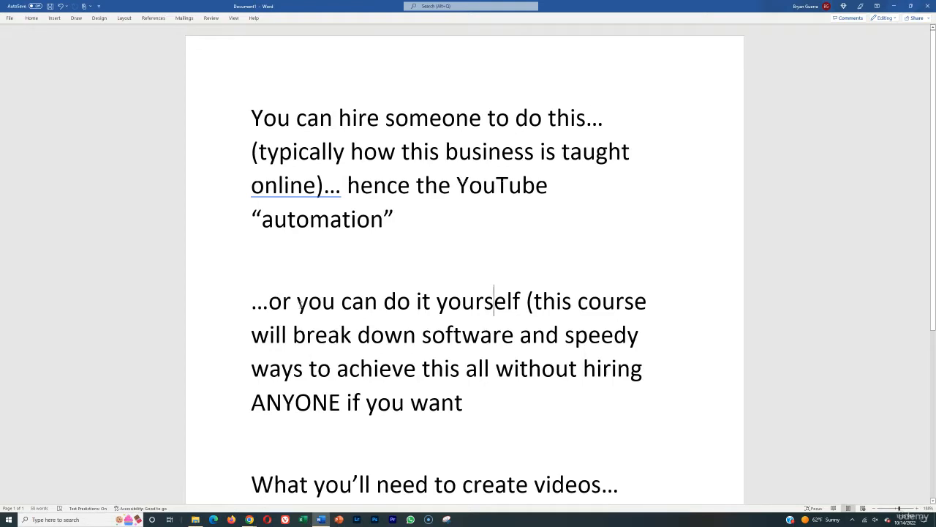
- Return to the browser tab holding the YouTube search results for bitcoin
{"action": "scroll", "scroll_direction": "down", "scroll_amount": 3}
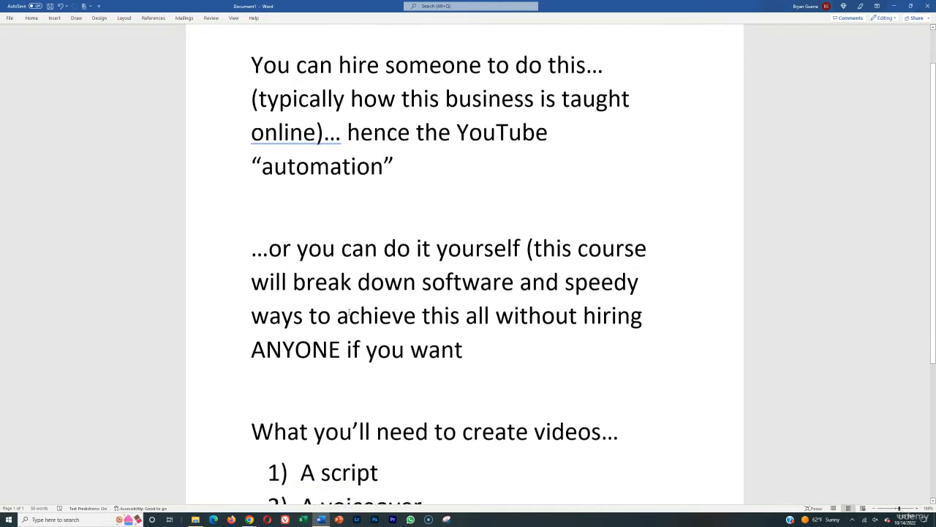
{"action": "scroll", "scroll_direction": "down", "scroll_amount": 3}
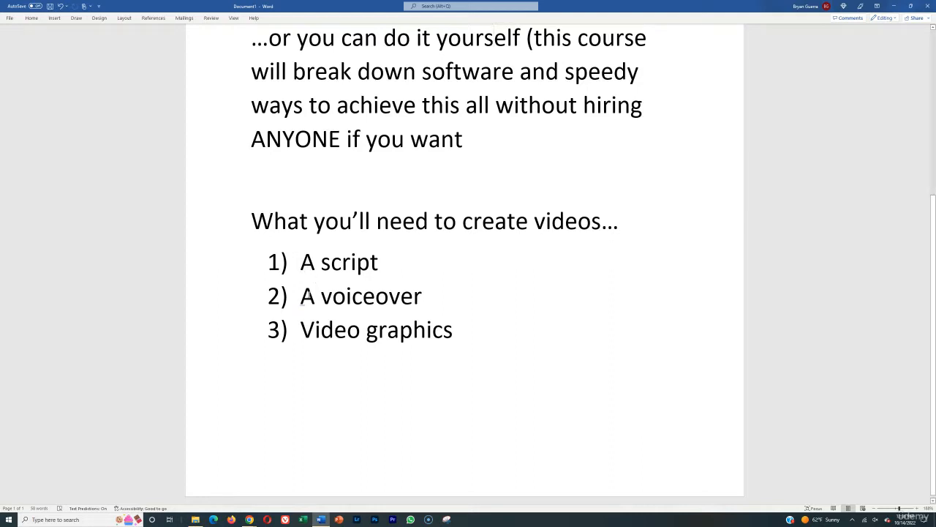
{"action": "left_click", "coordinate": [495, 38]}
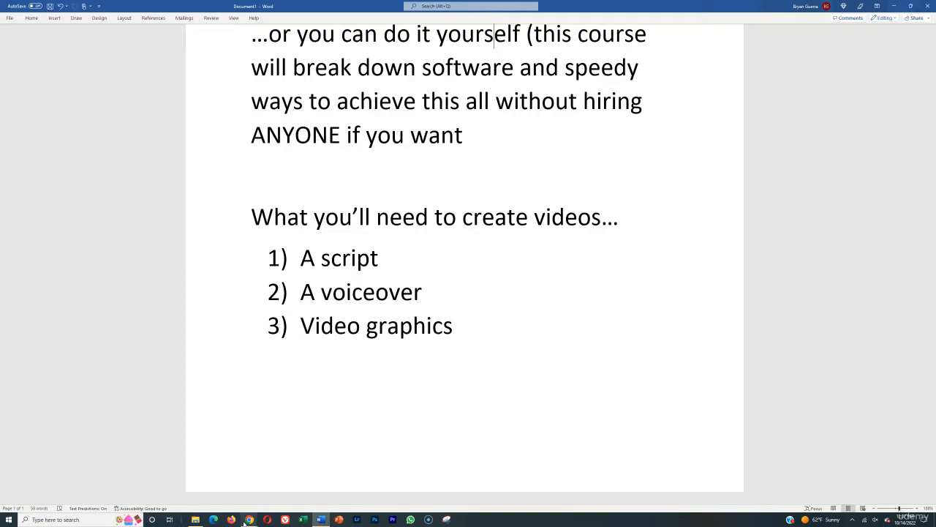
{"action": "left_click", "coordinate": [249, 519]}
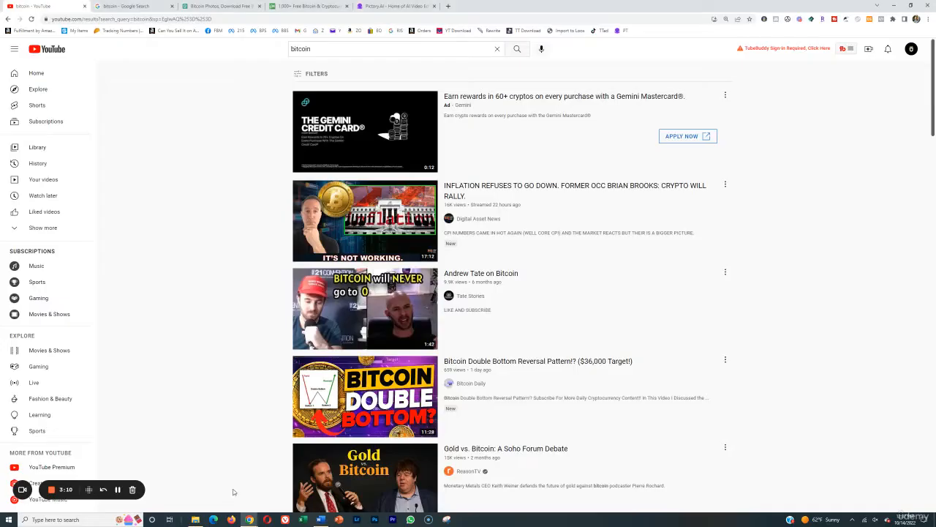
{"action": "mouse_move", "coordinate": [214, 169]}
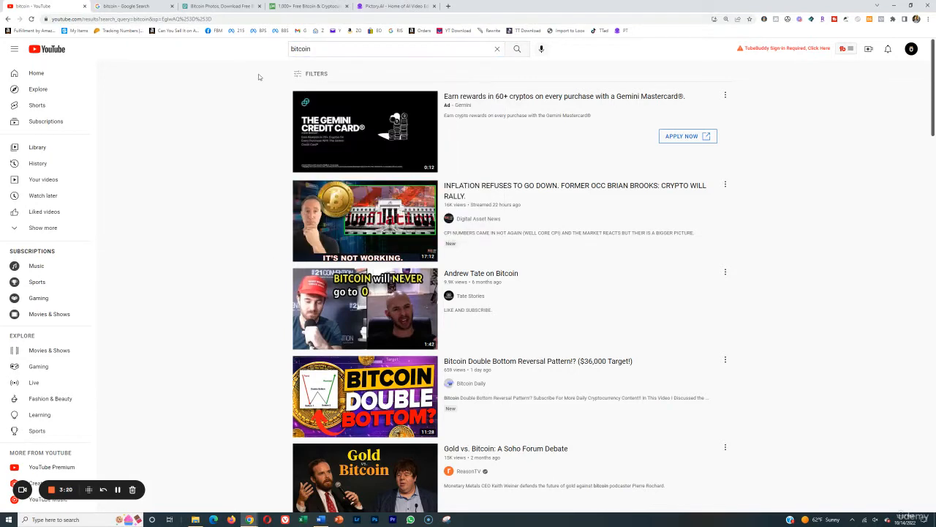
{"action": "mouse_move", "coordinate": [351, 70]}
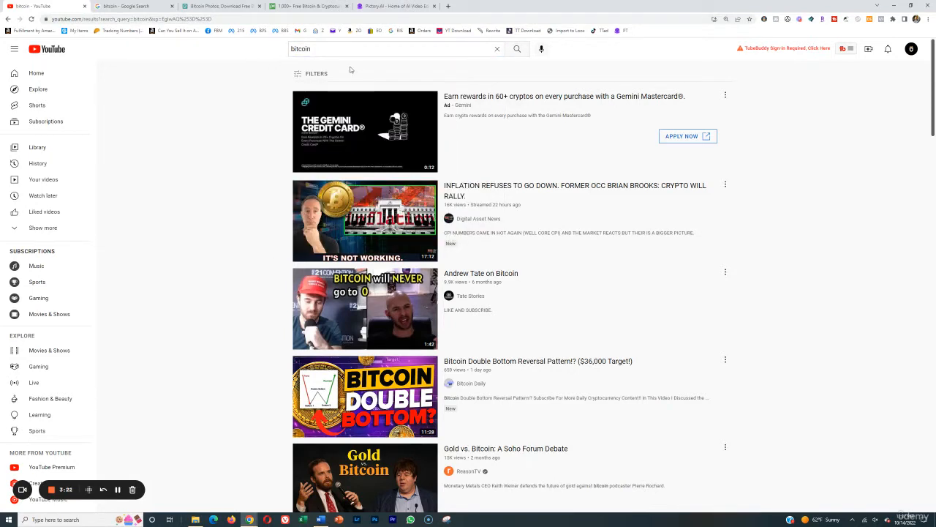
{"action": "mouse_move", "coordinate": [316, 73]}
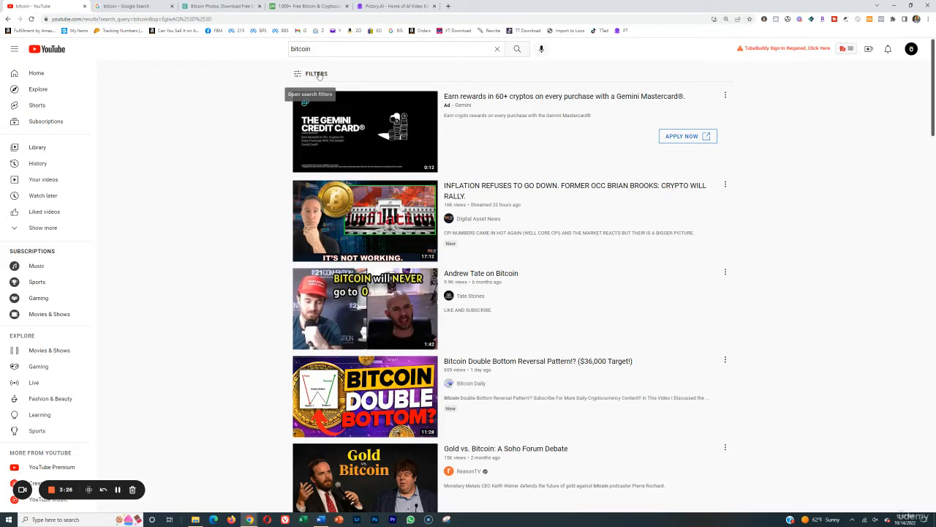
- Show the search filters and open the 'Inflation Refuses to Go Down' crypto rally news video
{"action": "left_click", "coordinate": [311, 73]}
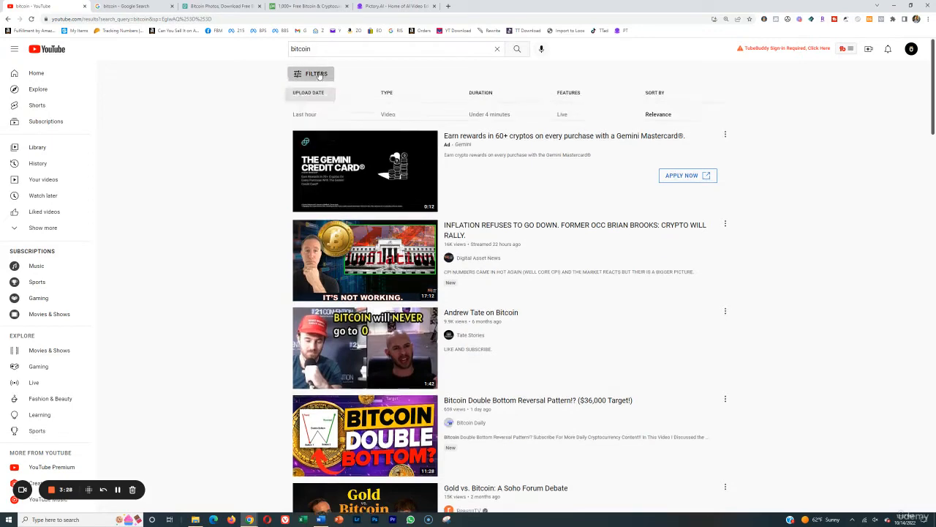
{"action": "left_click", "coordinate": [316, 73]}
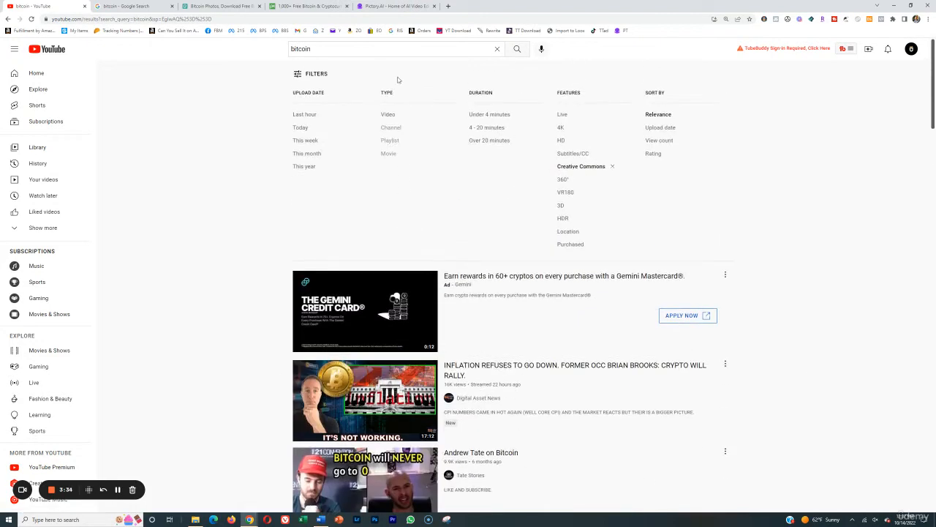
{"action": "mouse_move", "coordinate": [628, 186]}
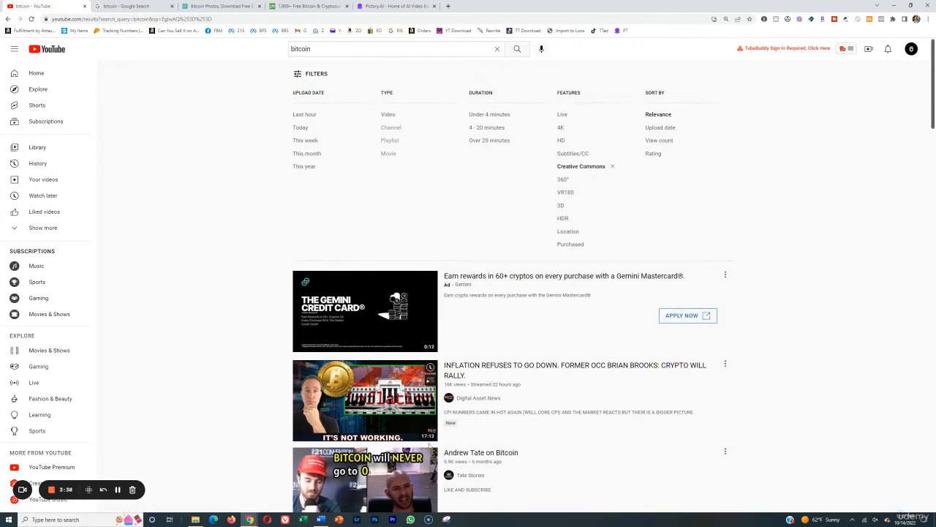
{"action": "left_click", "coordinate": [364, 401]}
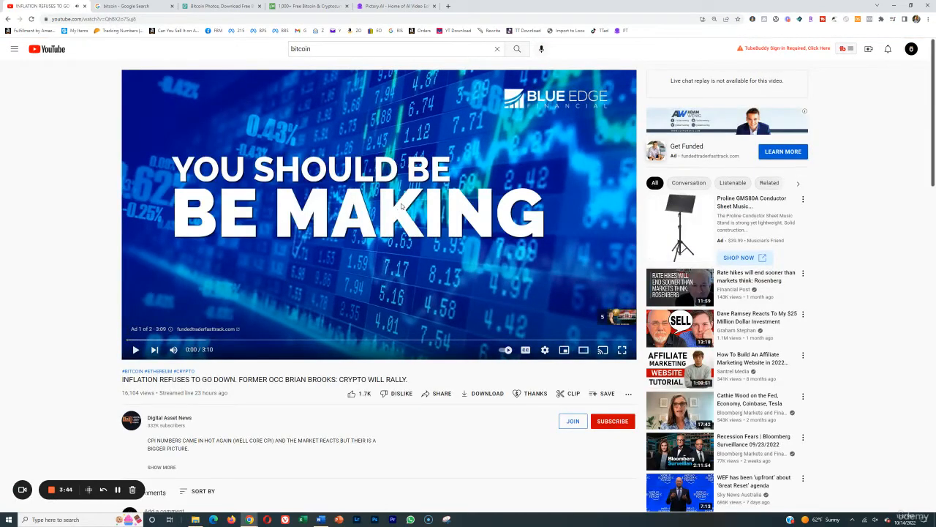
{"action": "scroll", "scroll_direction": "down", "scroll_amount": 3}
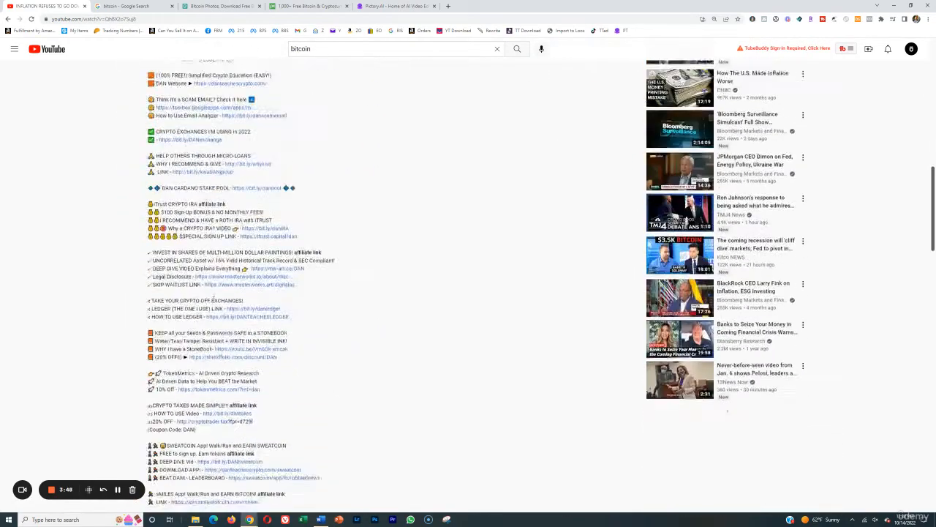
{"action": "scroll", "scroll_direction": "down", "scroll_amount": 3}
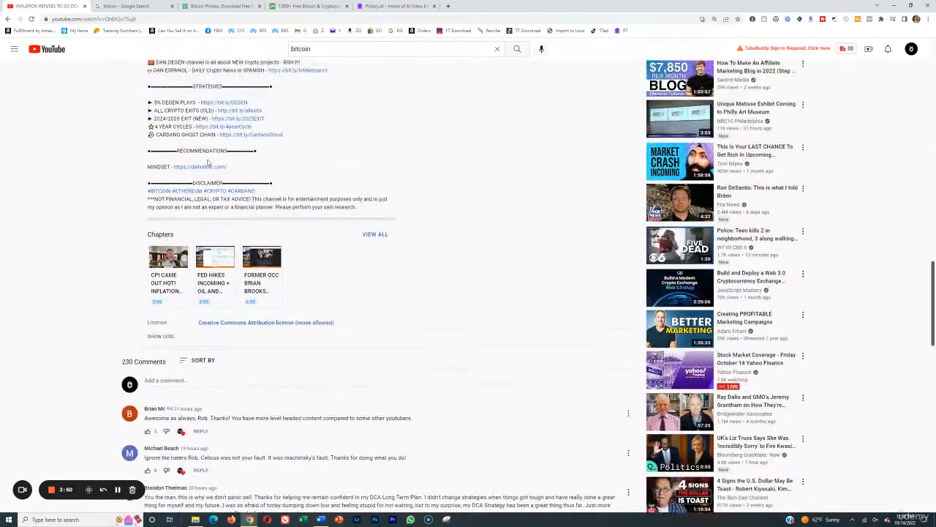
{"action": "scroll", "scroll_direction": "up", "scroll_amount": 3}
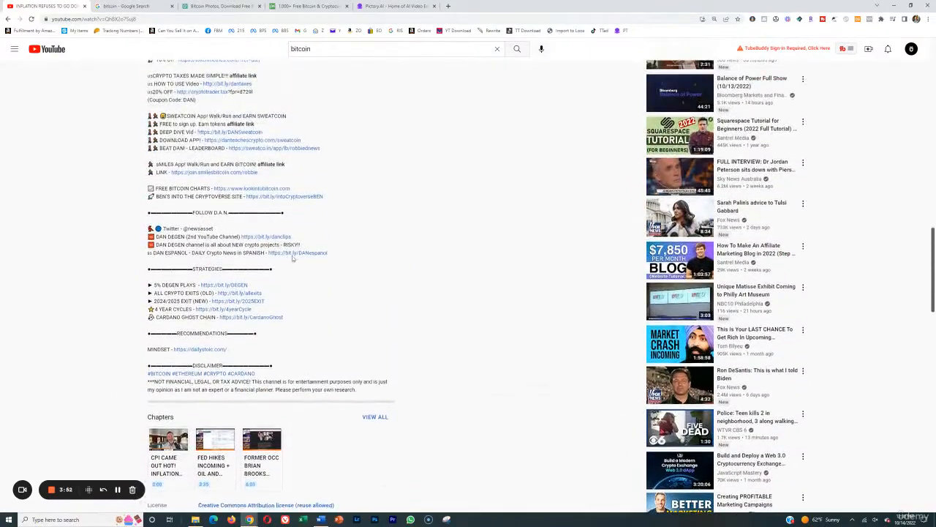
{"action": "scroll", "scroll_direction": "down", "scroll_amount": 3}
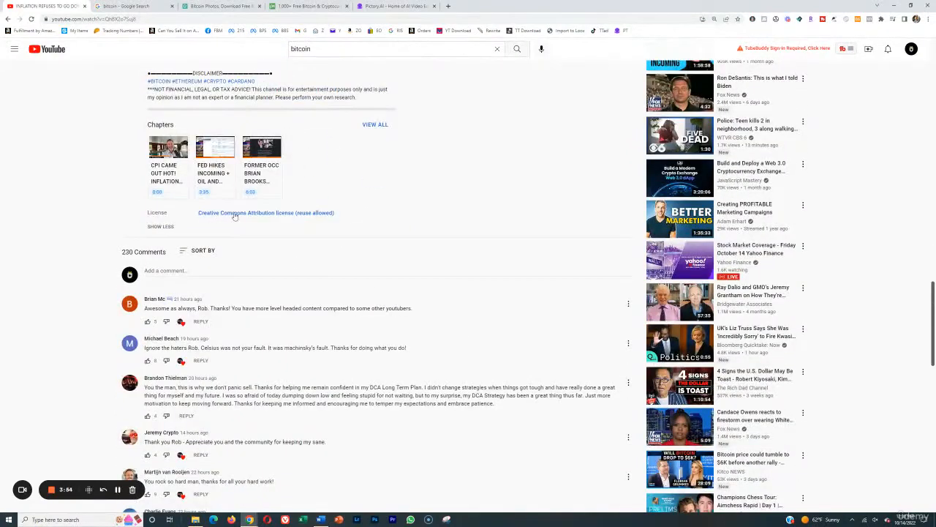
{"action": "mouse_move", "coordinate": [377, 220]}
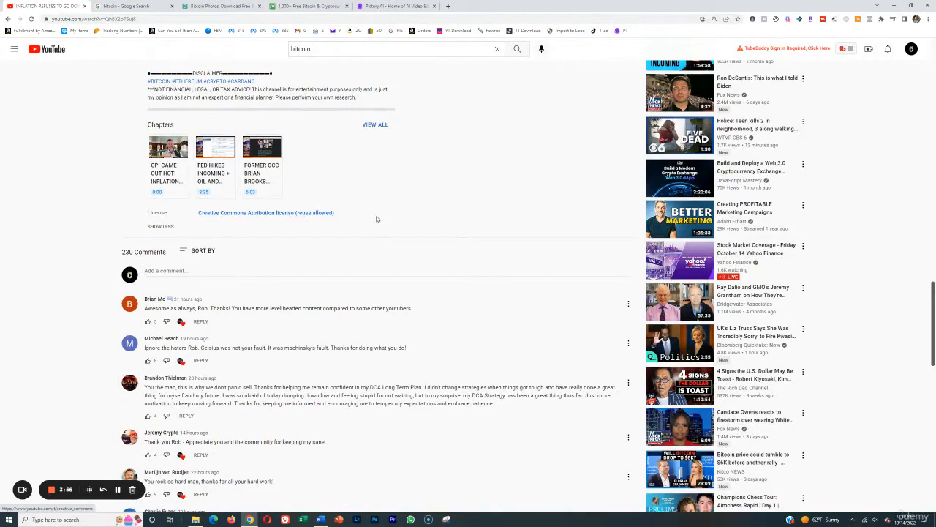
{"action": "scroll", "scroll_direction": "up", "scroll_amount": 3}
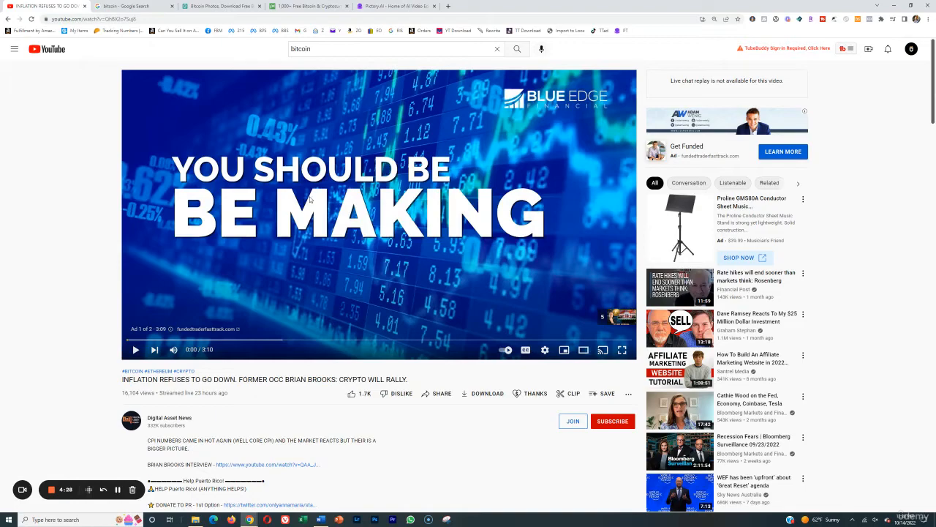
- Read the video description, highlight its Creative Commons license line, and switch to Google Images for bitcoin
{"action": "scroll", "scroll_direction": "down", "scroll_amount": 3}
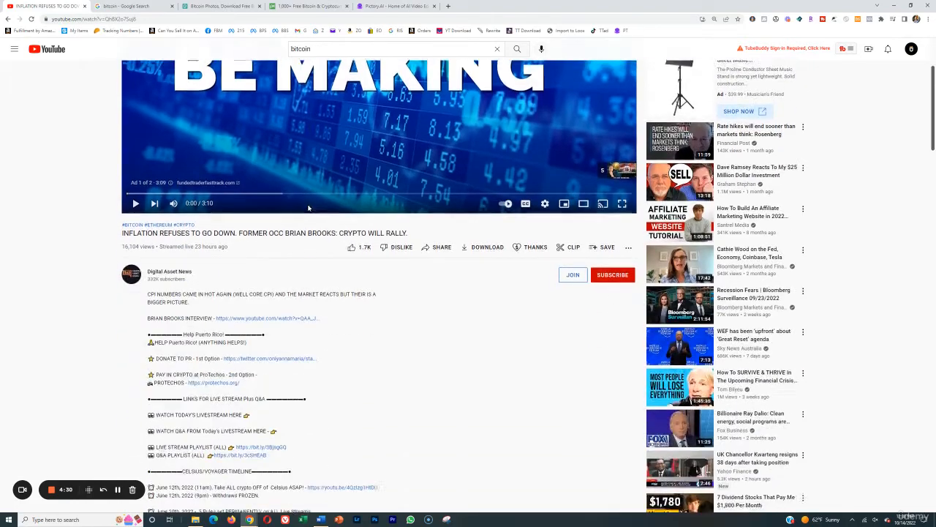
{"action": "scroll", "scroll_direction": "down", "scroll_amount": 3}
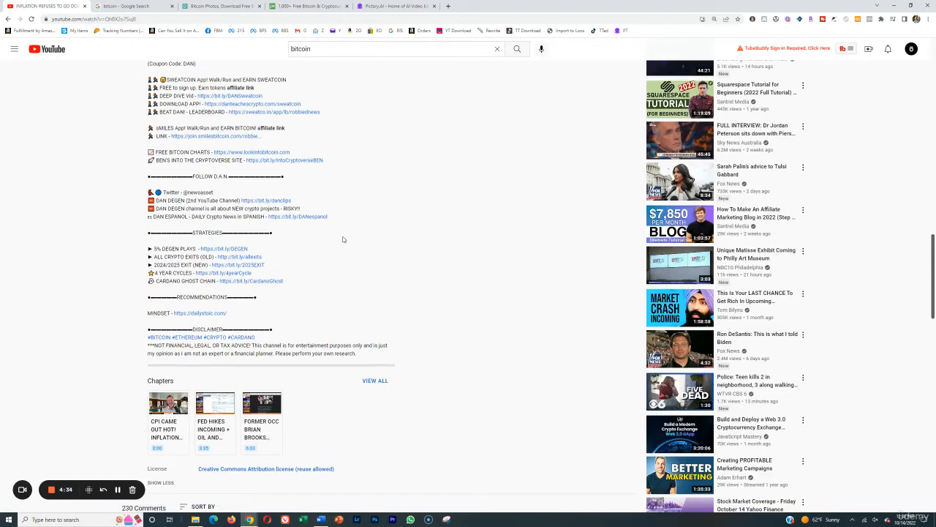
{"action": "mouse_move", "coordinate": [278, 244]}
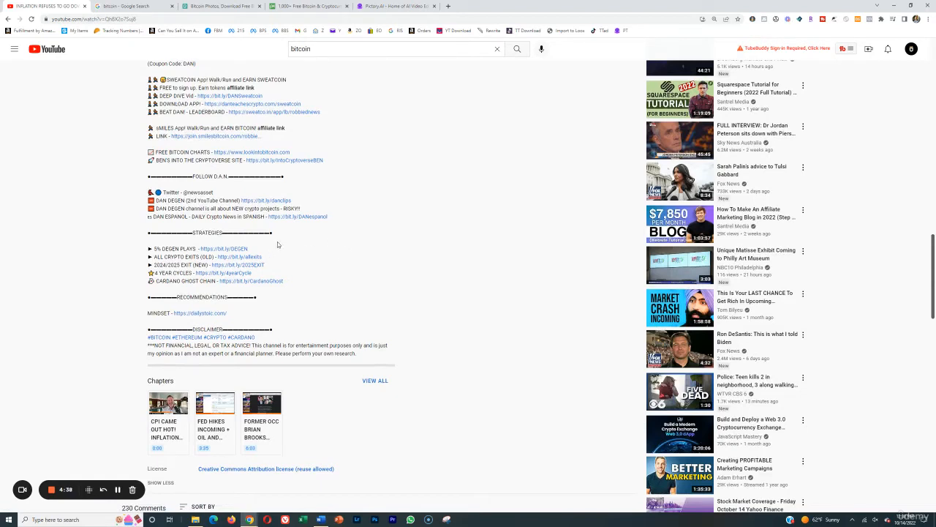
{"action": "mouse_move", "coordinate": [313, 243]}
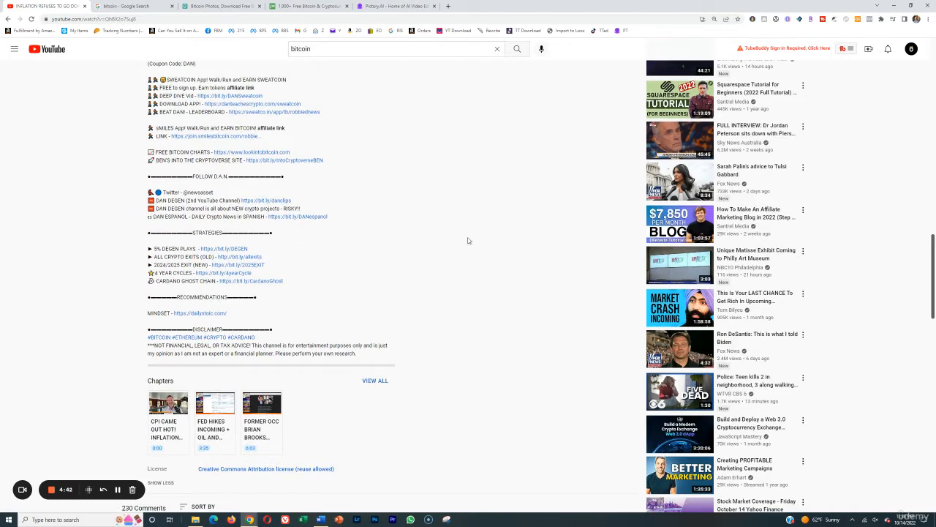
{"action": "mouse_move", "coordinate": [295, 302]}
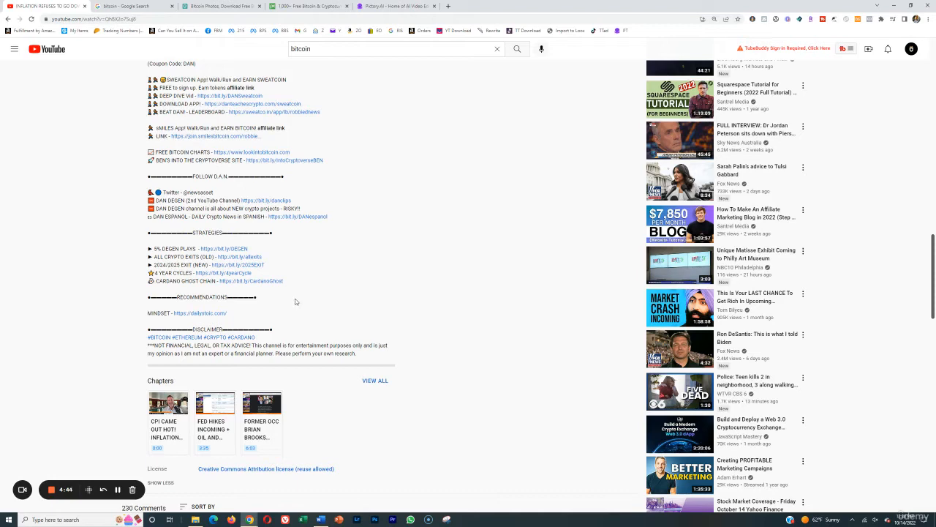
{"action": "scroll", "scroll_direction": "down", "scroll_amount": 3}
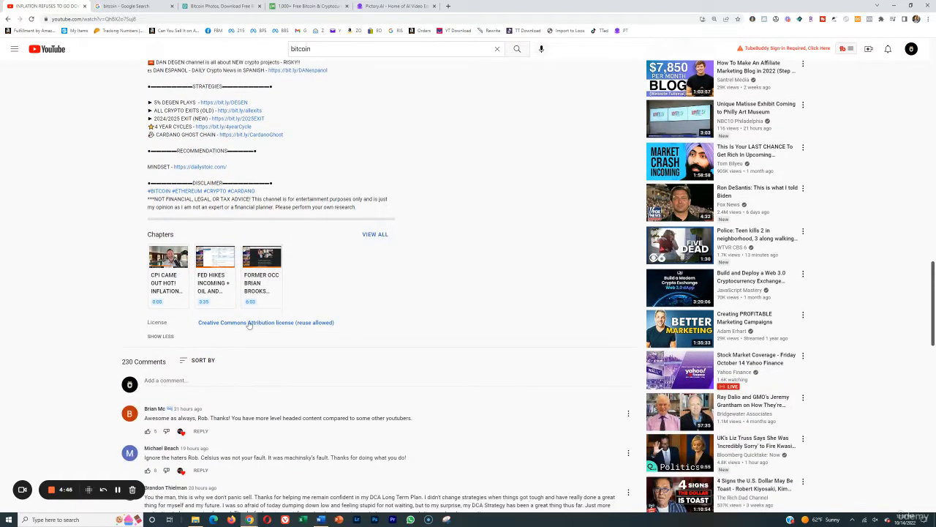
{"action": "double_click", "coordinate": [266, 322]}
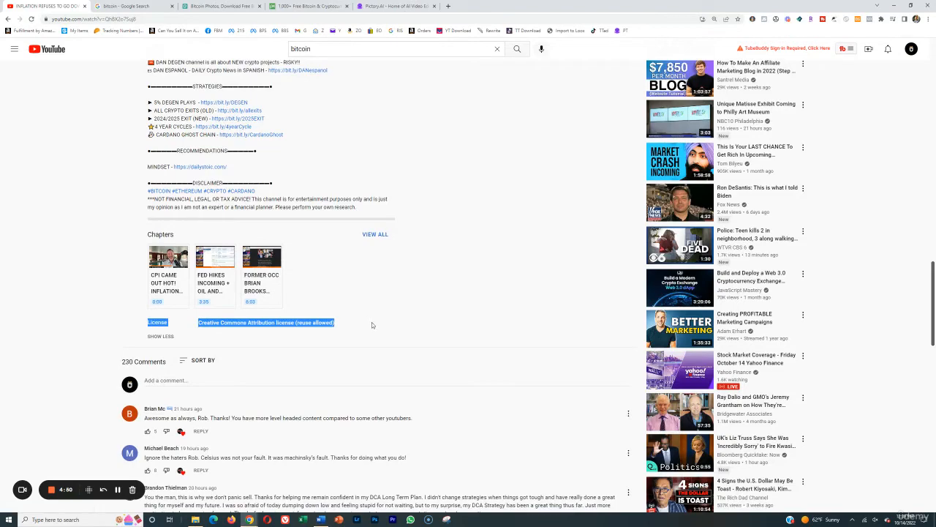
{"action": "scroll", "scroll_direction": "up", "scroll_amount": 3}
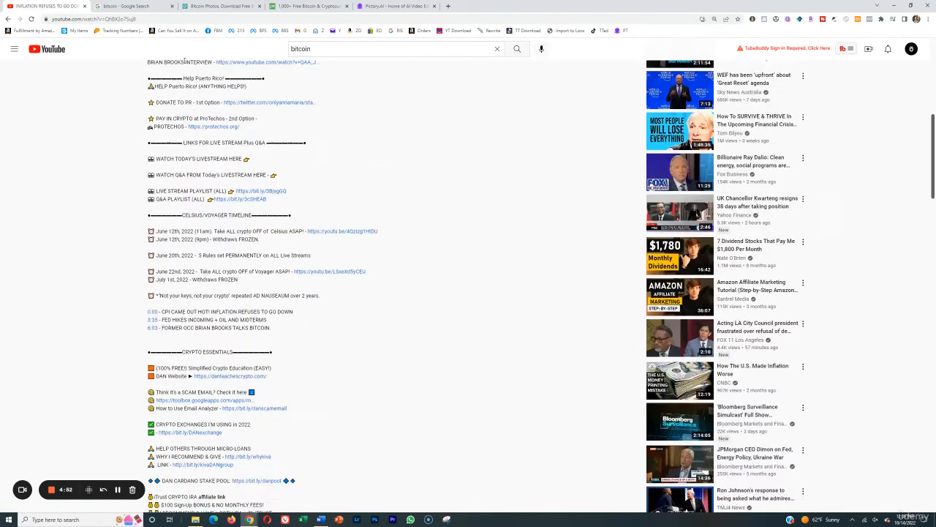
{"action": "left_click", "coordinate": [135, 5]}
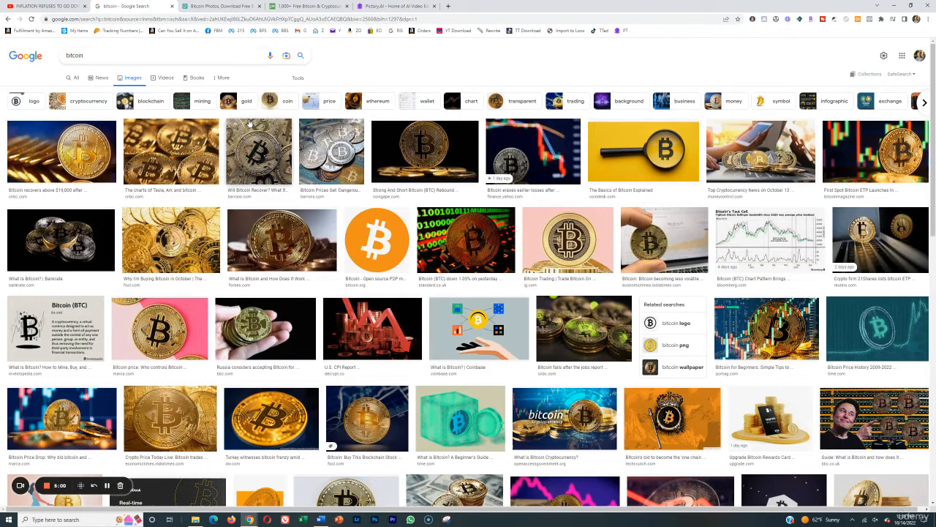
{"action": "mouse_move", "coordinate": [228, 173]}
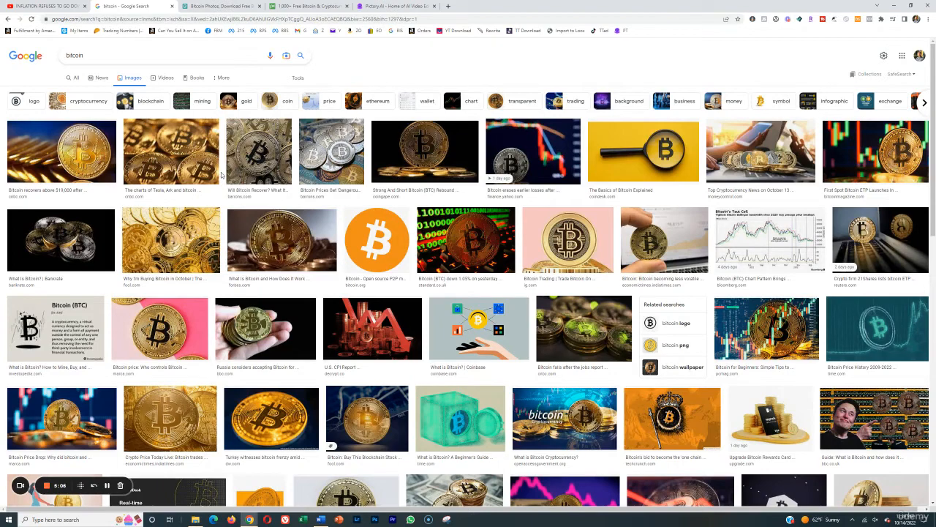
{"action": "mouse_move", "coordinate": [228, 205]}
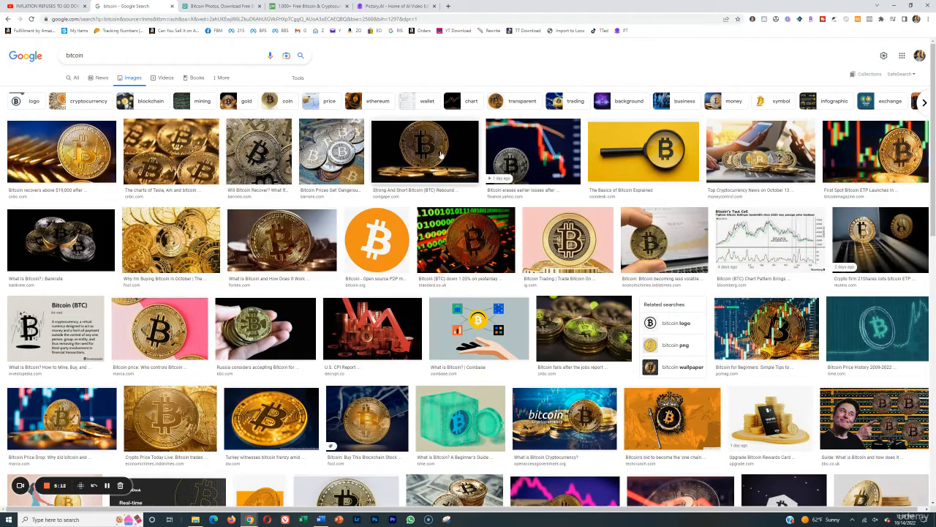
{"action": "mouse_move", "coordinate": [438, 79]}
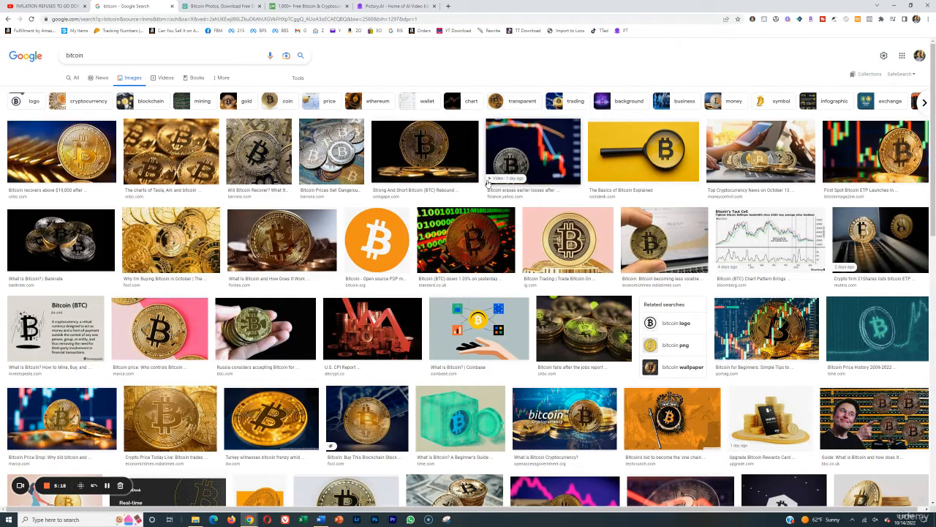
{"action": "mouse_move", "coordinate": [534, 219]}
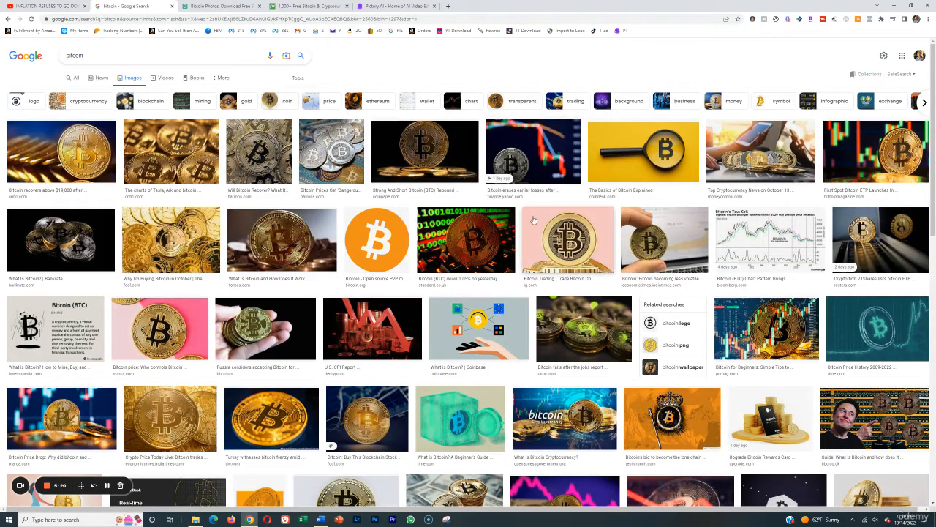
{"action": "mouse_move", "coordinate": [241, 237]}
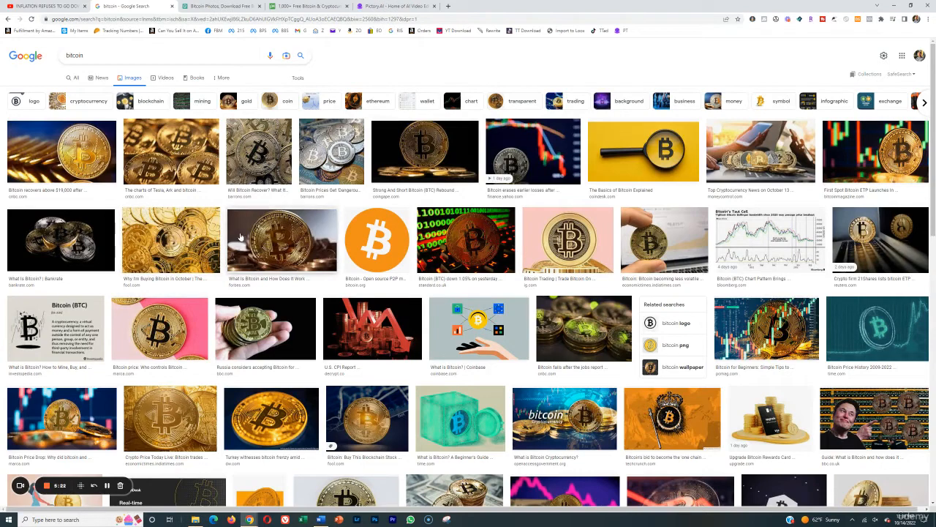
{"action": "mouse_move", "coordinate": [401, 254]}
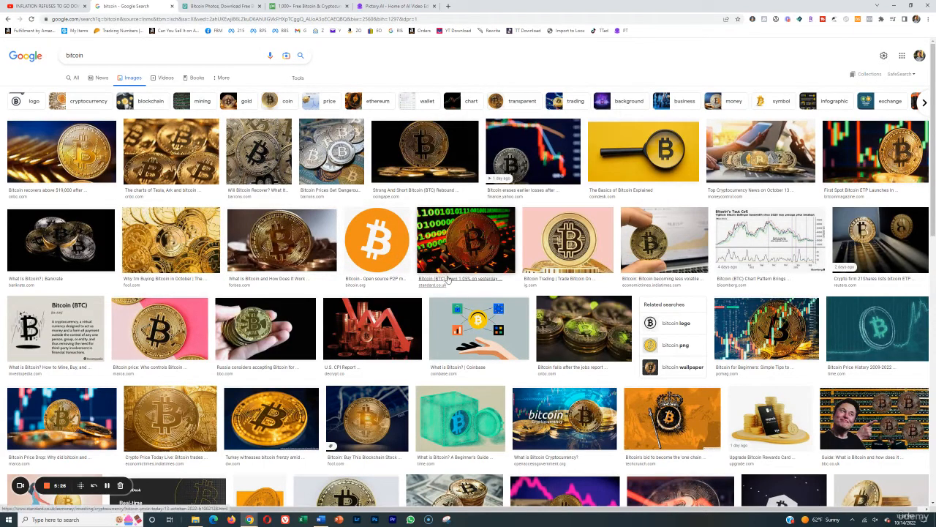
{"action": "mouse_move", "coordinate": [190, 145]}
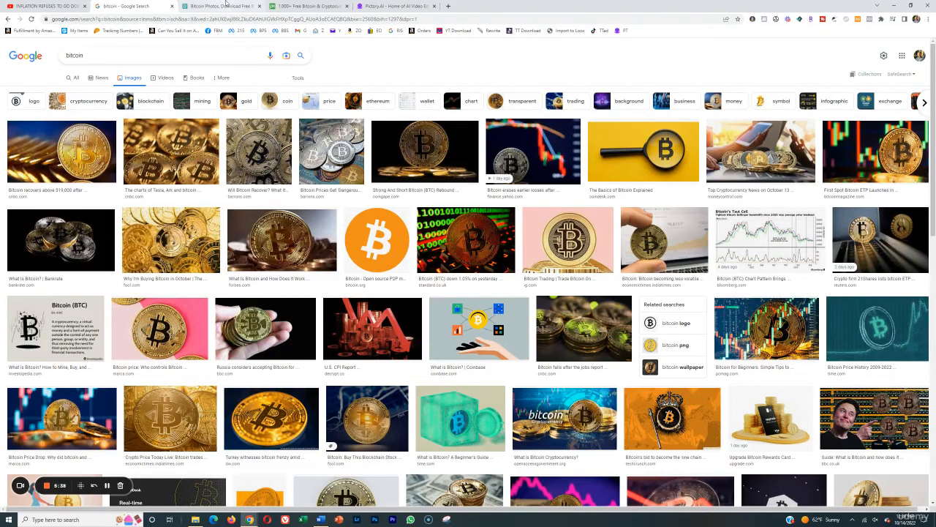
{"action": "mouse_move", "coordinate": [404, 61]}
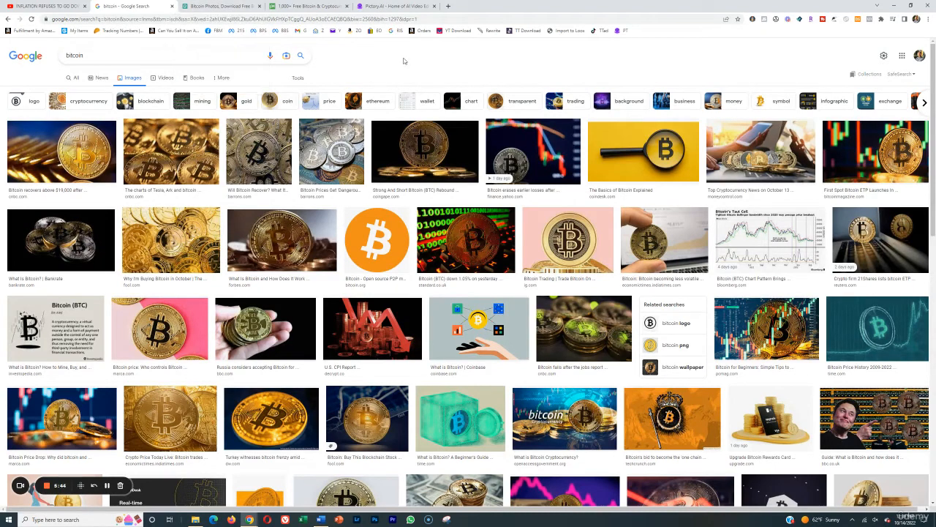
{"action": "mouse_move", "coordinate": [437, 58]}
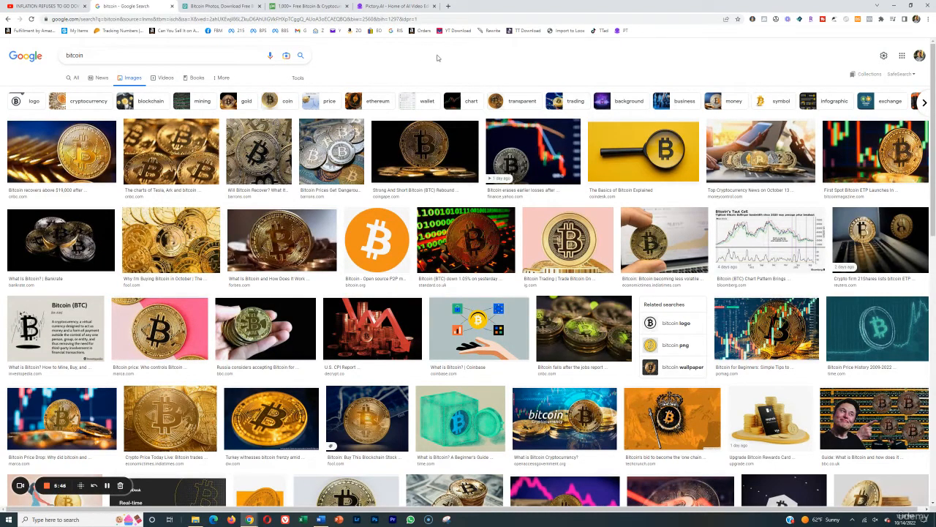
{"action": "mouse_move", "coordinate": [468, 54]}
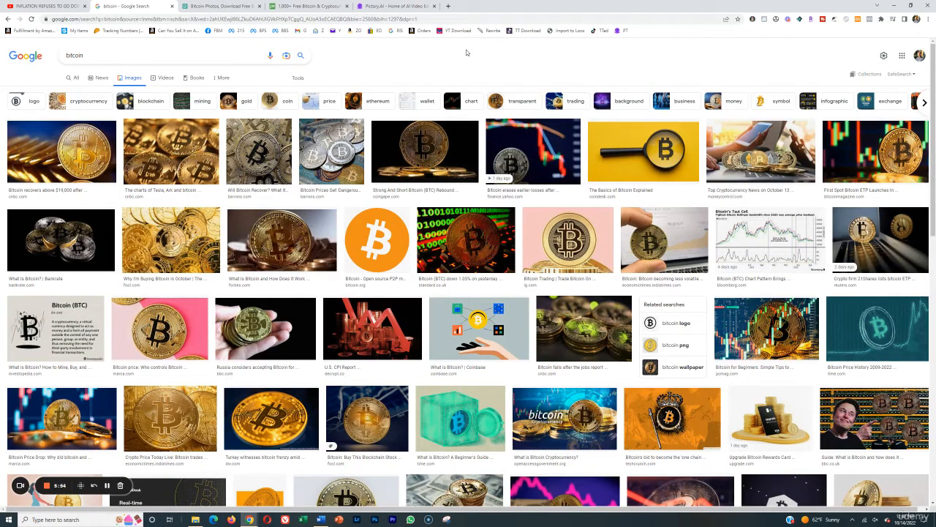
{"action": "mouse_move", "coordinate": [418, 79]}
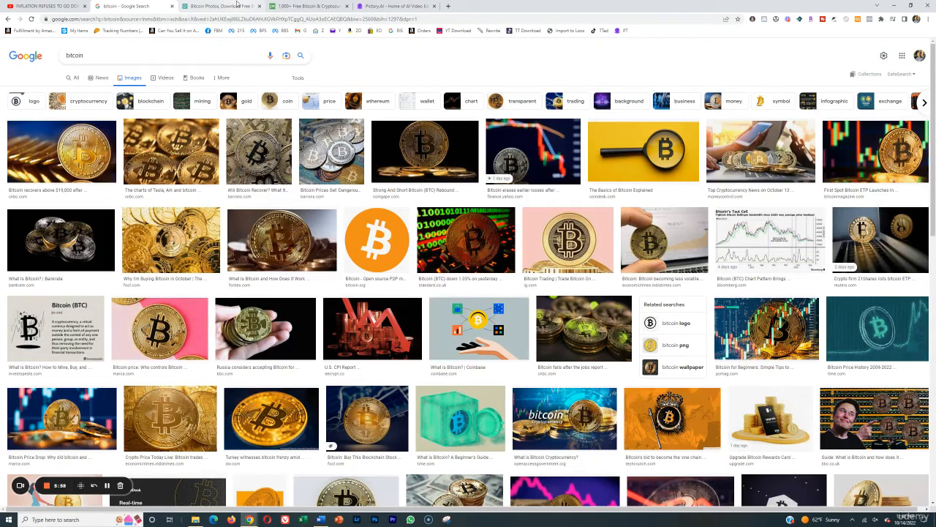
- Leave the Google Images bitcoin results for the Pixabay bitcoin images tab
{"action": "left_click", "coordinate": [220, 5]}
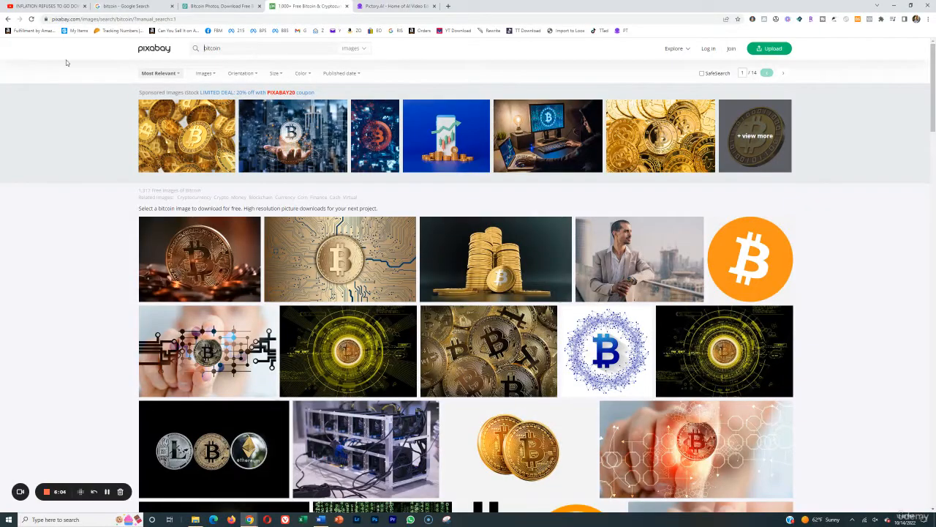
{"action": "mouse_move", "coordinate": [220, 5]}
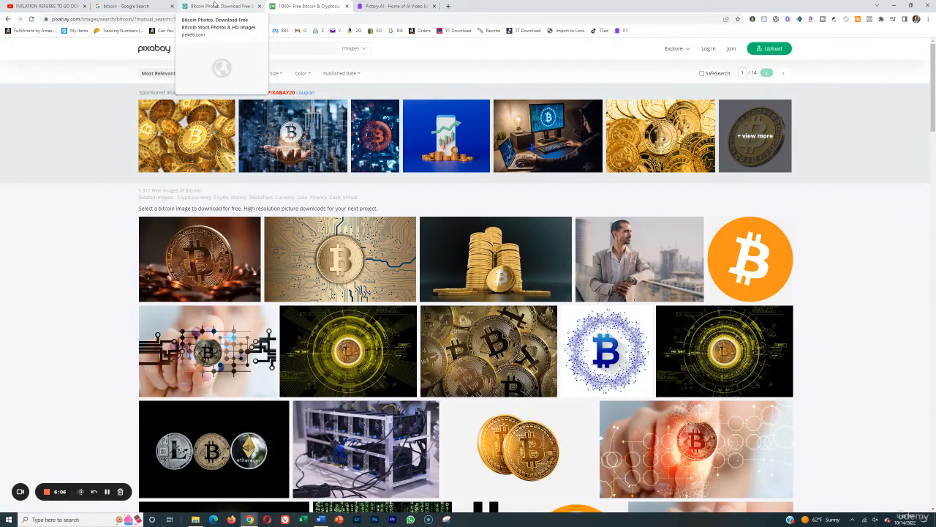
- Browse the Pixabay bitcoin images and switch to the Pexels bitcoin photos tab
{"action": "scroll", "scroll_direction": "down", "scroll_amount": 3}
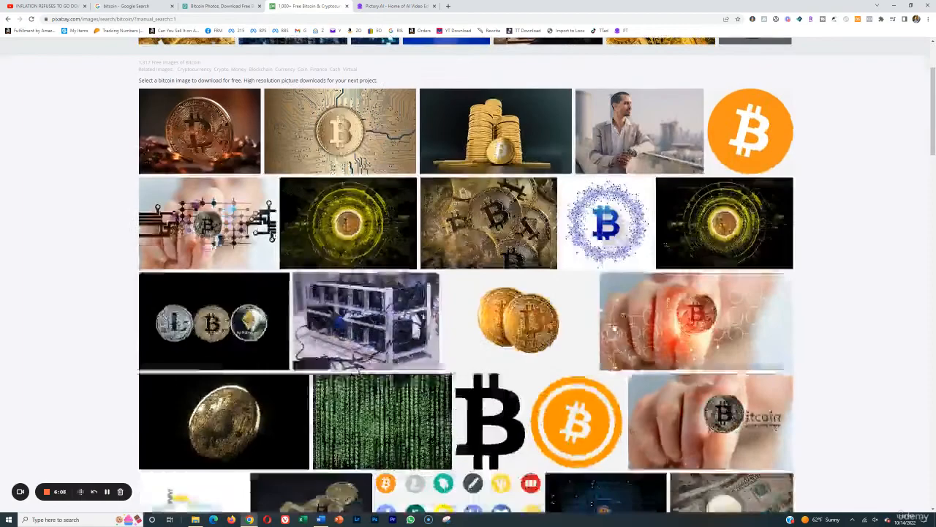
{"action": "scroll", "scroll_direction": "down", "scroll_amount": 3}
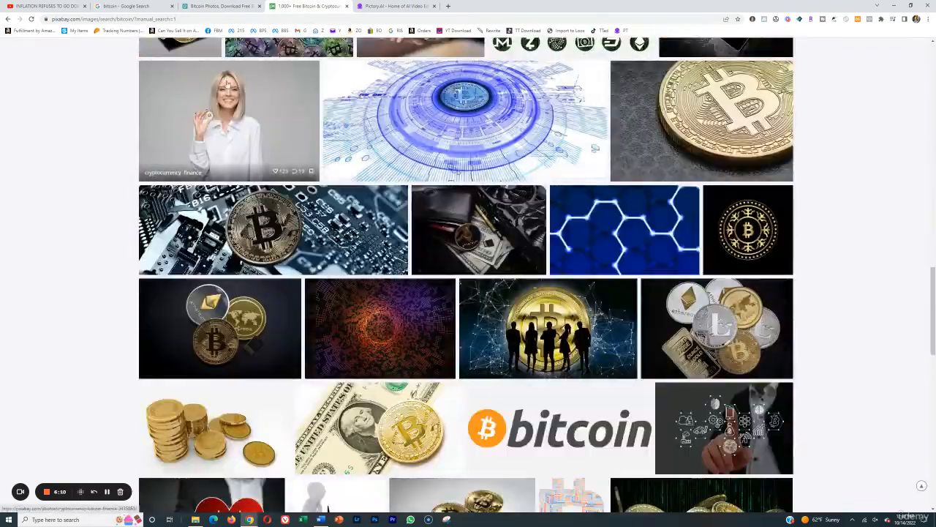
{"action": "left_click", "coordinate": [220, 6]}
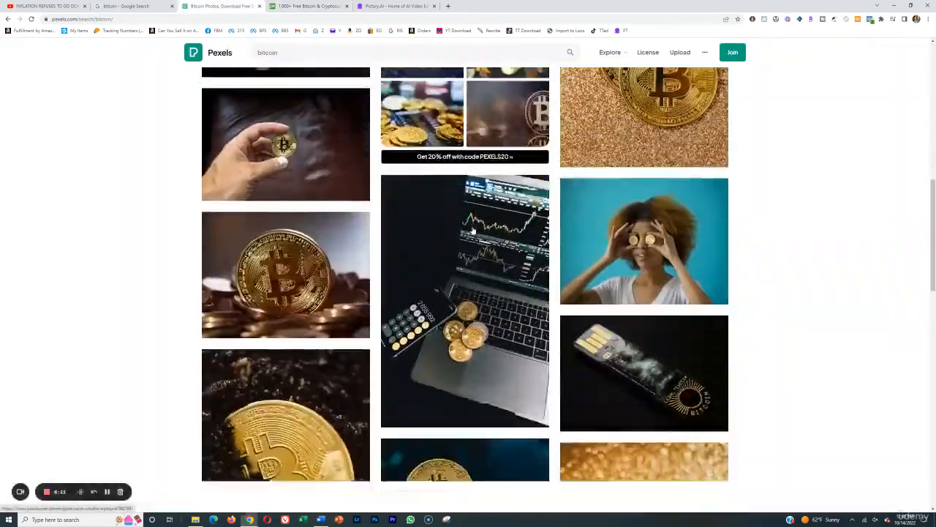
- Browse the Pexels bitcoin photos, then play Pictory's retail demo video full screen
{"action": "scroll", "scroll_direction": "down", "scroll_amount": 3}
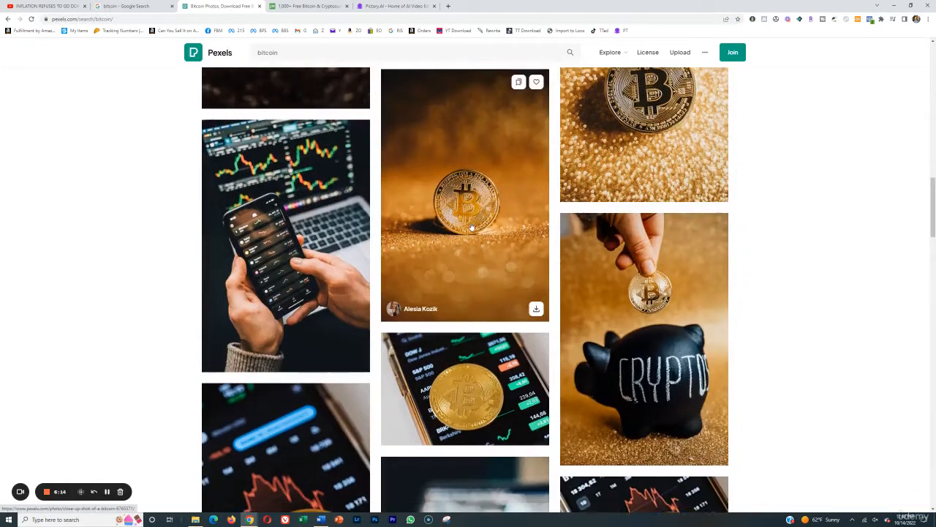
{"action": "scroll", "scroll_direction": "down", "scroll_amount": 3}
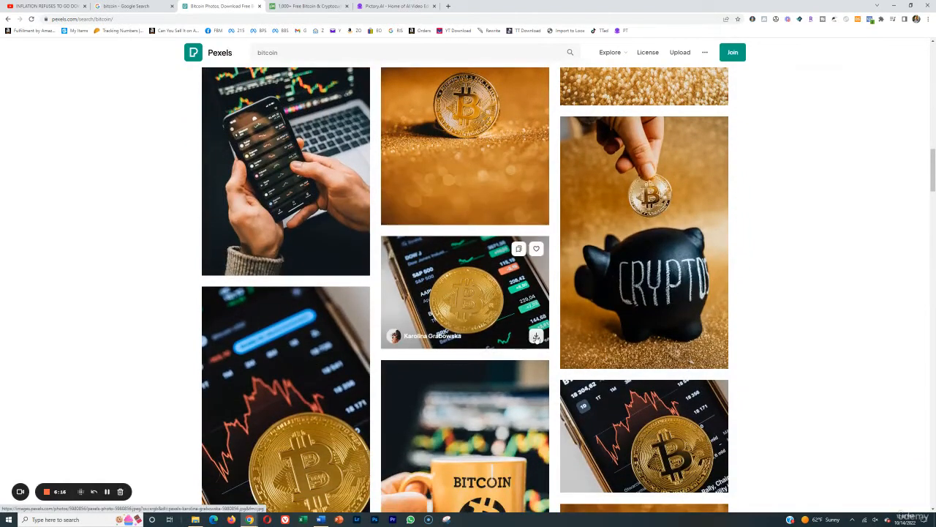
{"action": "mouse_move", "coordinate": [515, 158]}
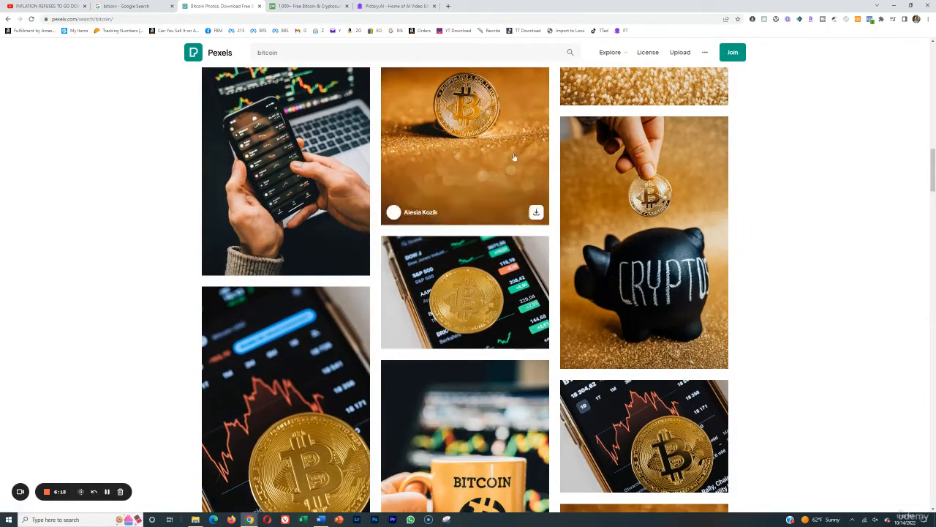
{"action": "mouse_move", "coordinate": [404, 6]}
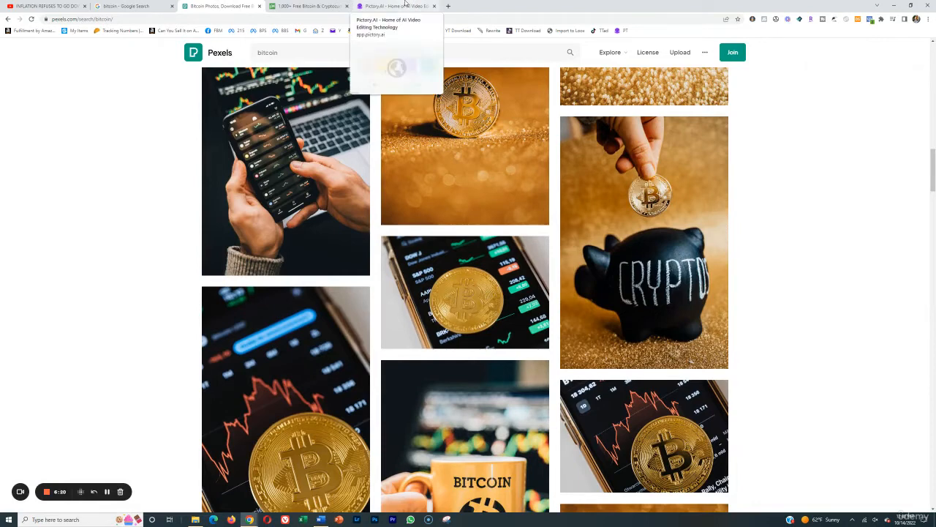
{"action": "mouse_move", "coordinate": [398, 53]}
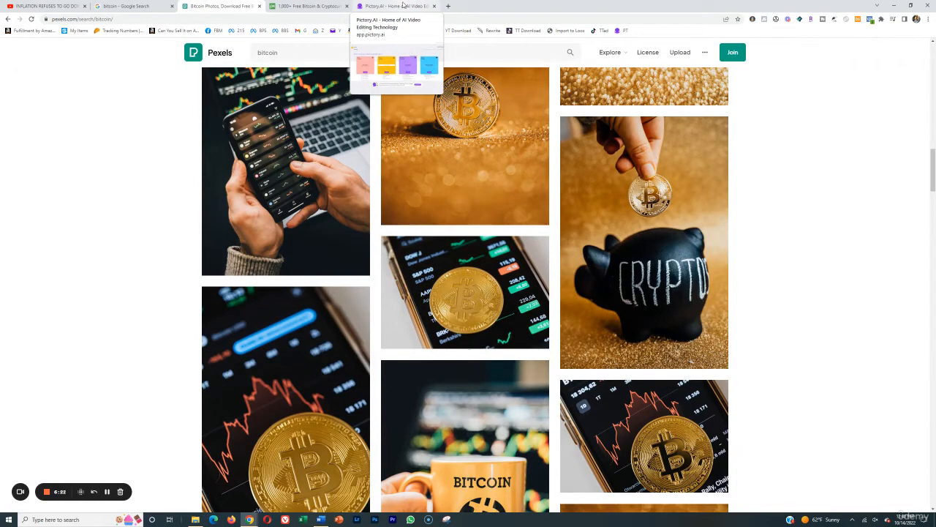
{"action": "left_click", "coordinate": [396, 6]}
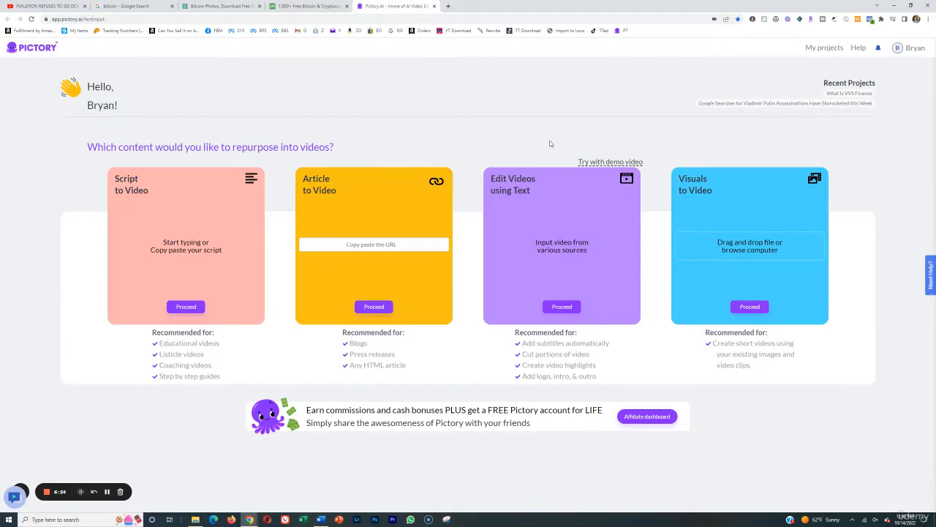
{"action": "mouse_move", "coordinate": [496, 122]}
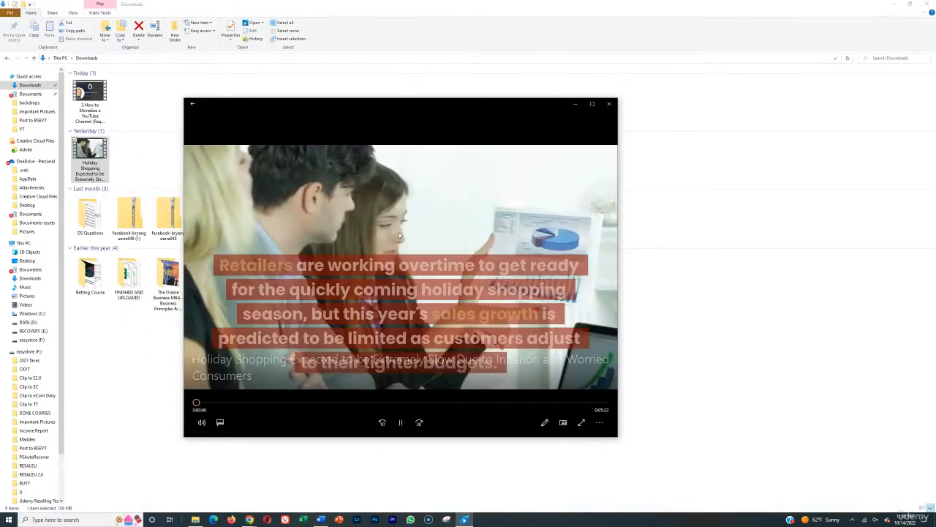
{"action": "left_click", "coordinate": [583, 421]}
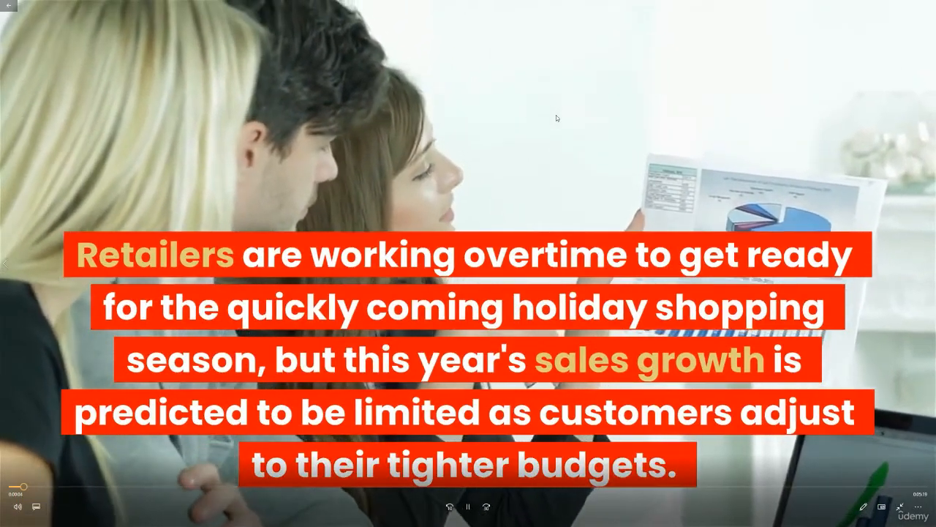